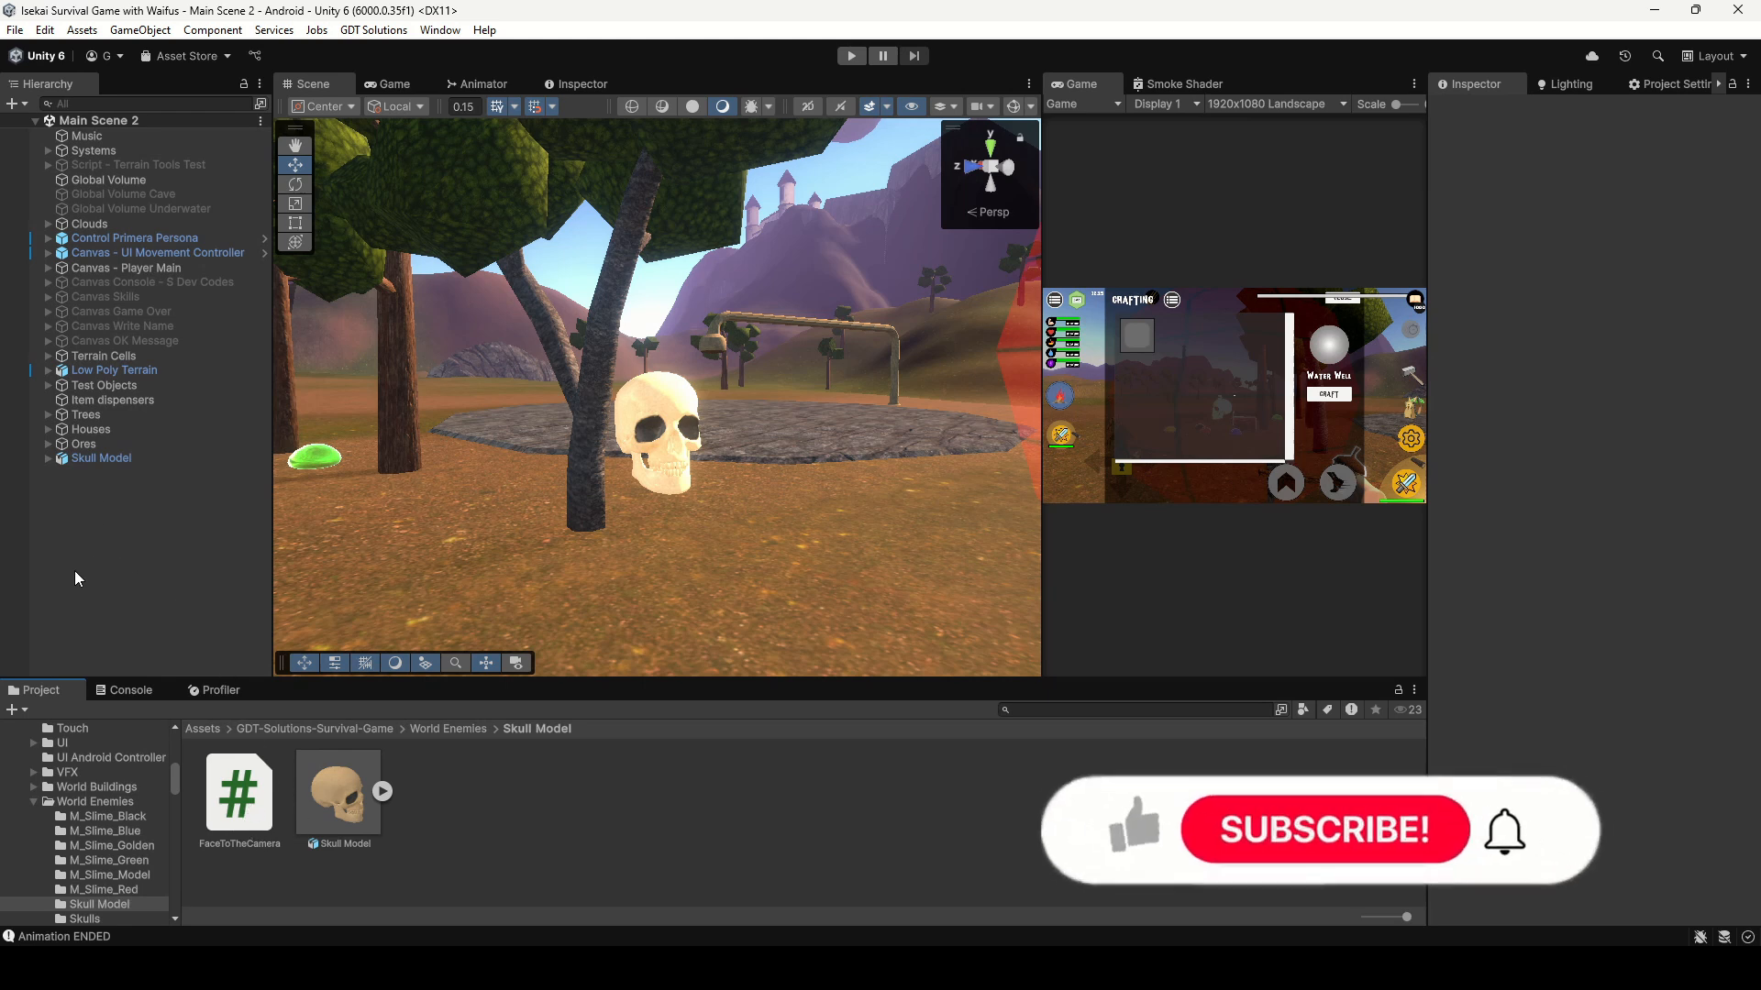
Open the FaceToTheCamera script from the Project window in Visual Studio
left_click(100, 459)
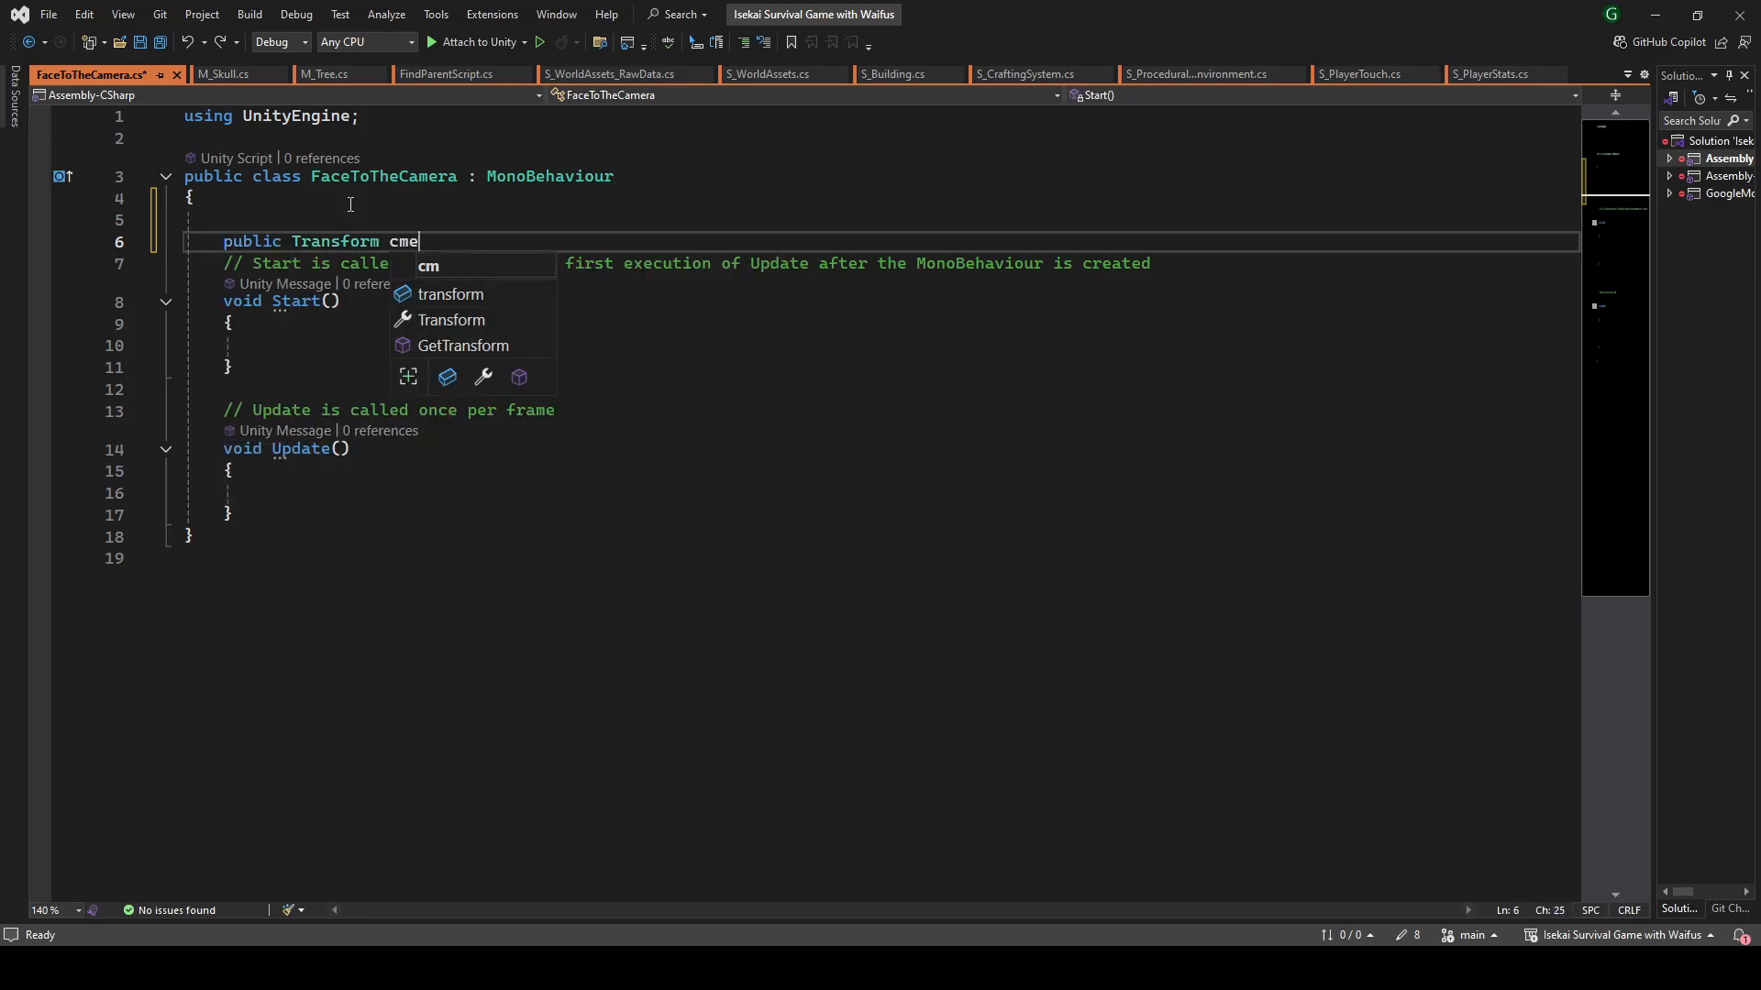
Declare a public Transform cameraTransform and assign Camera.main.transform to it in Start()
type("ameraTransform;")
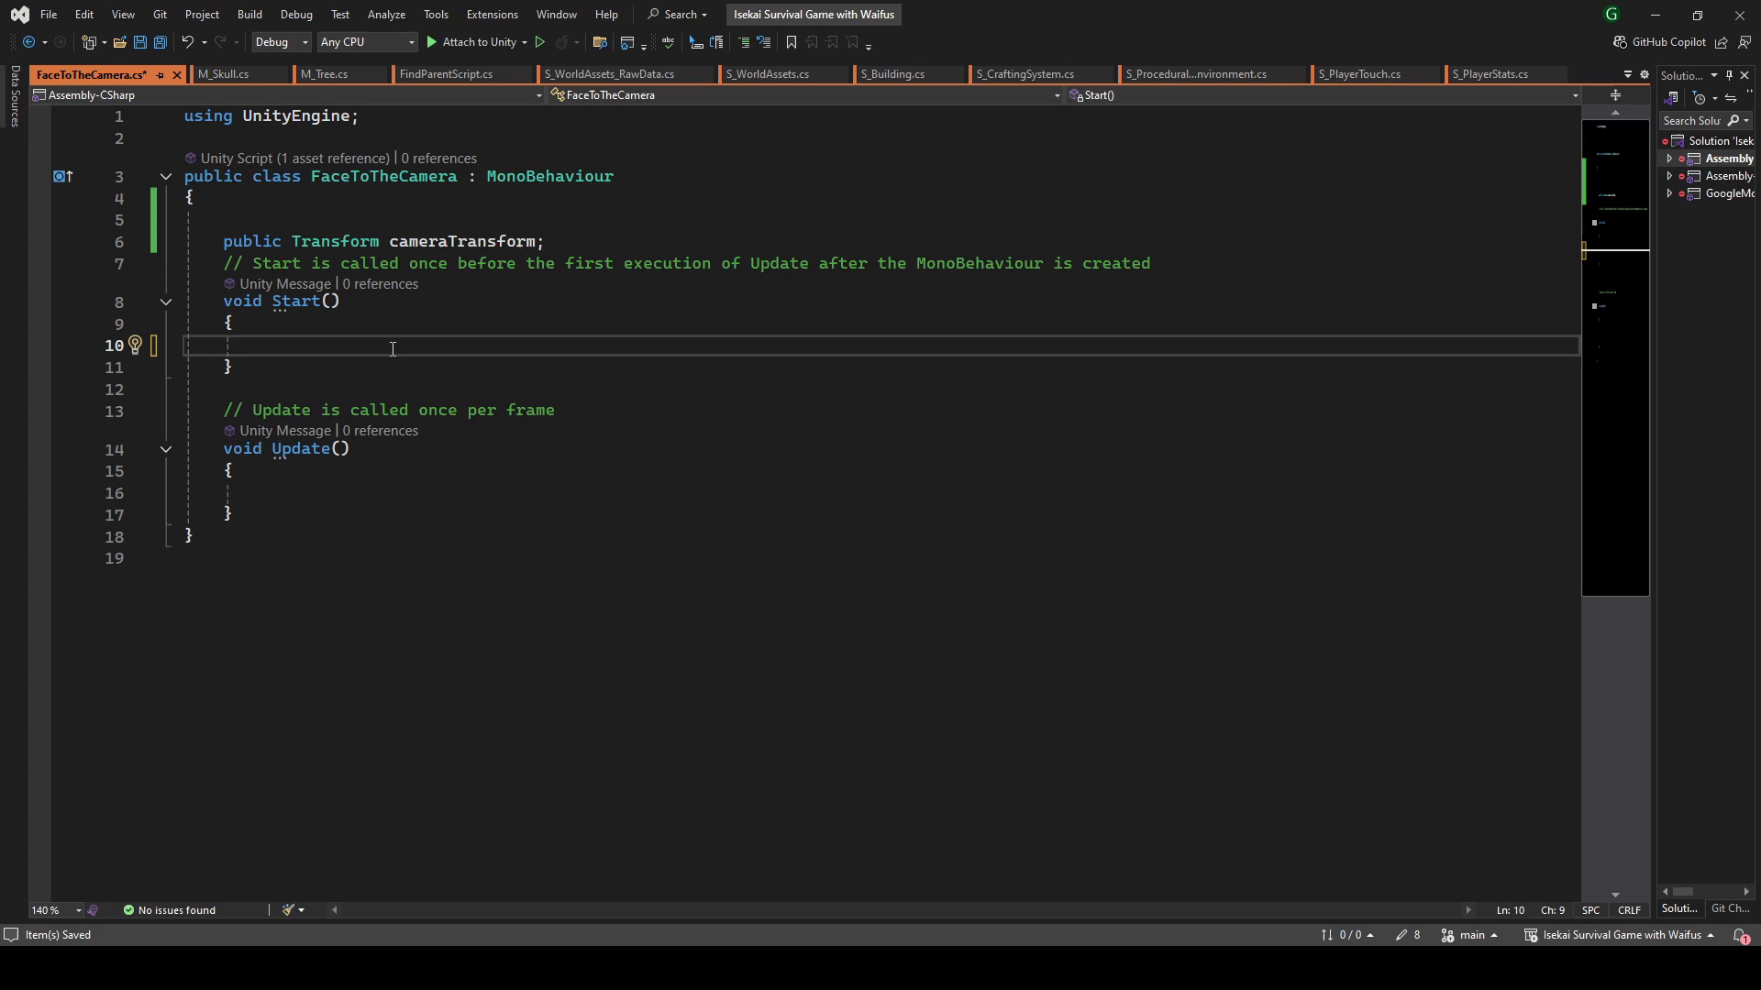
type("Camera.main")
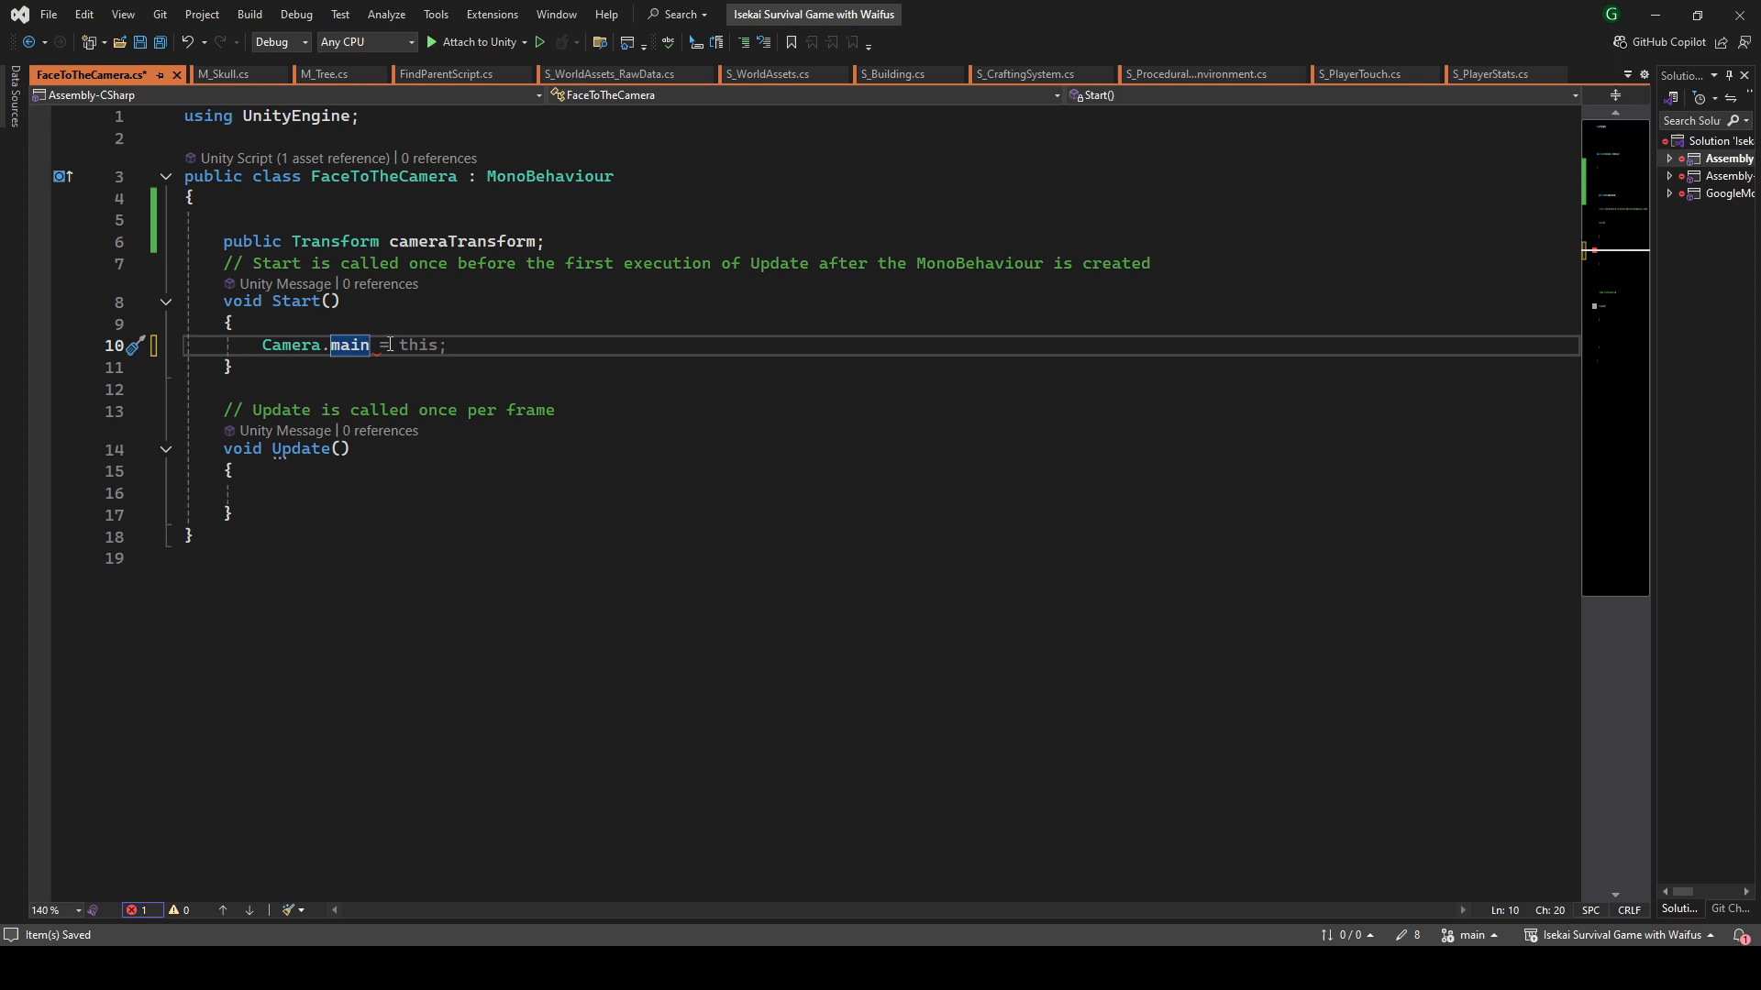
type(".transform.parent = cameraTransform;")
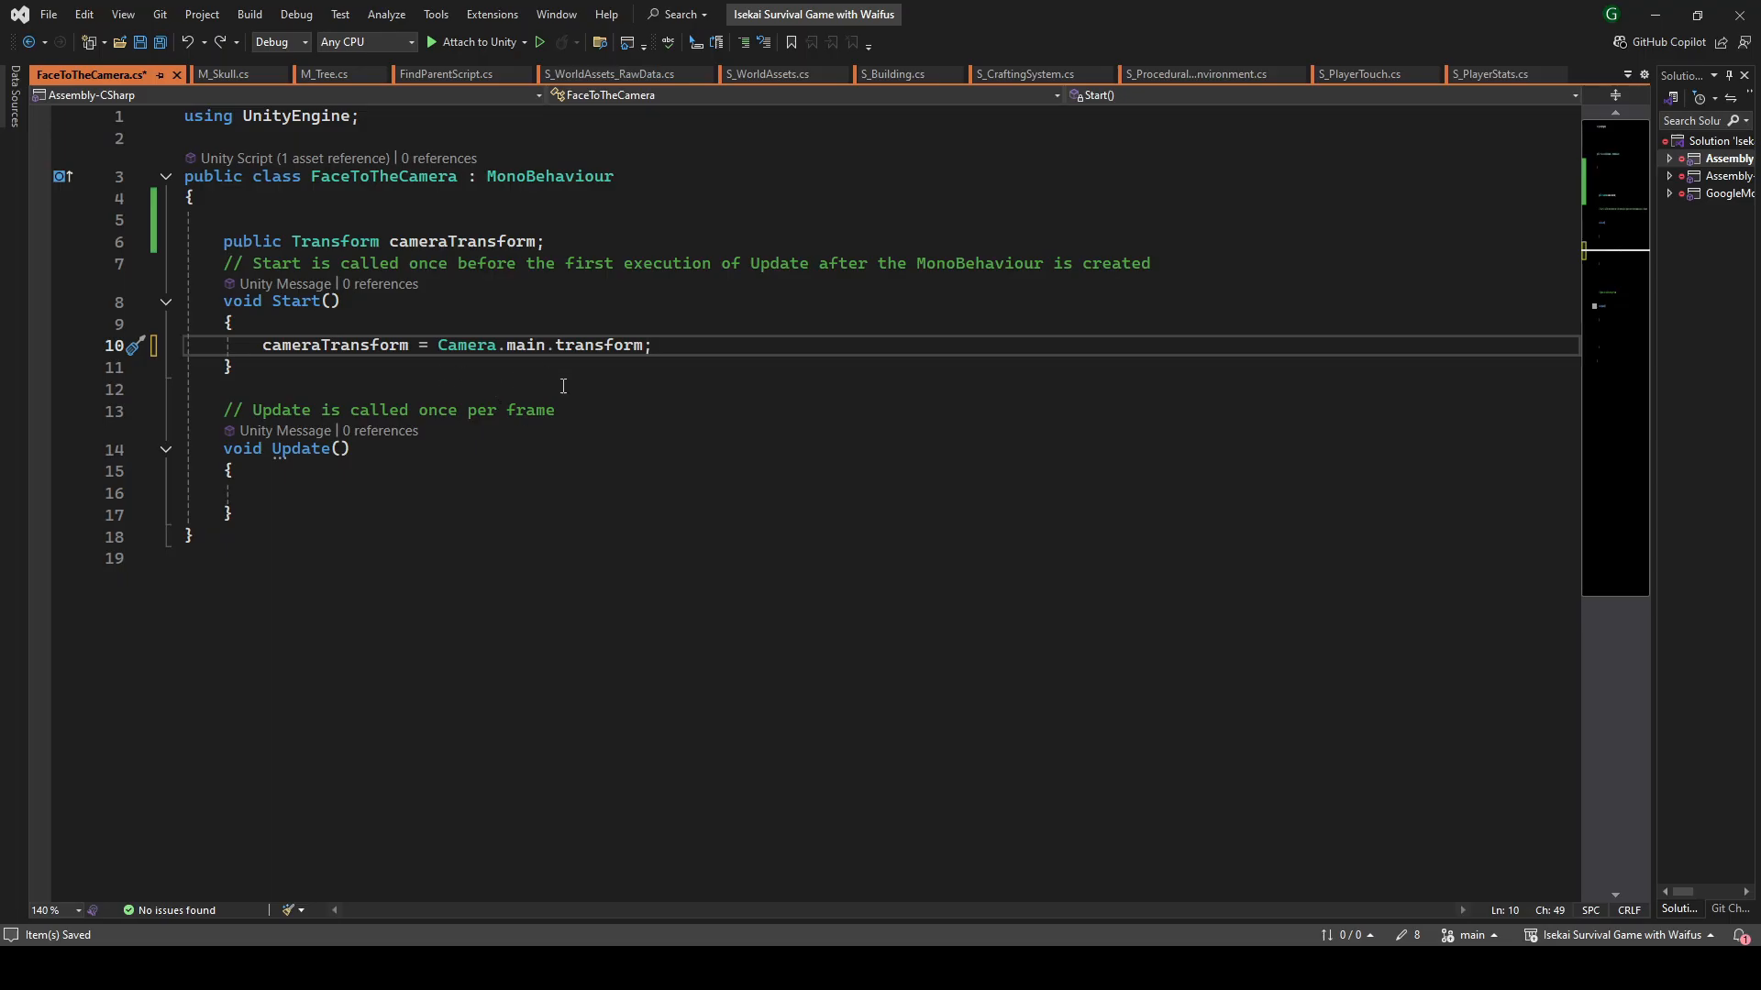
type("cameraTransform")
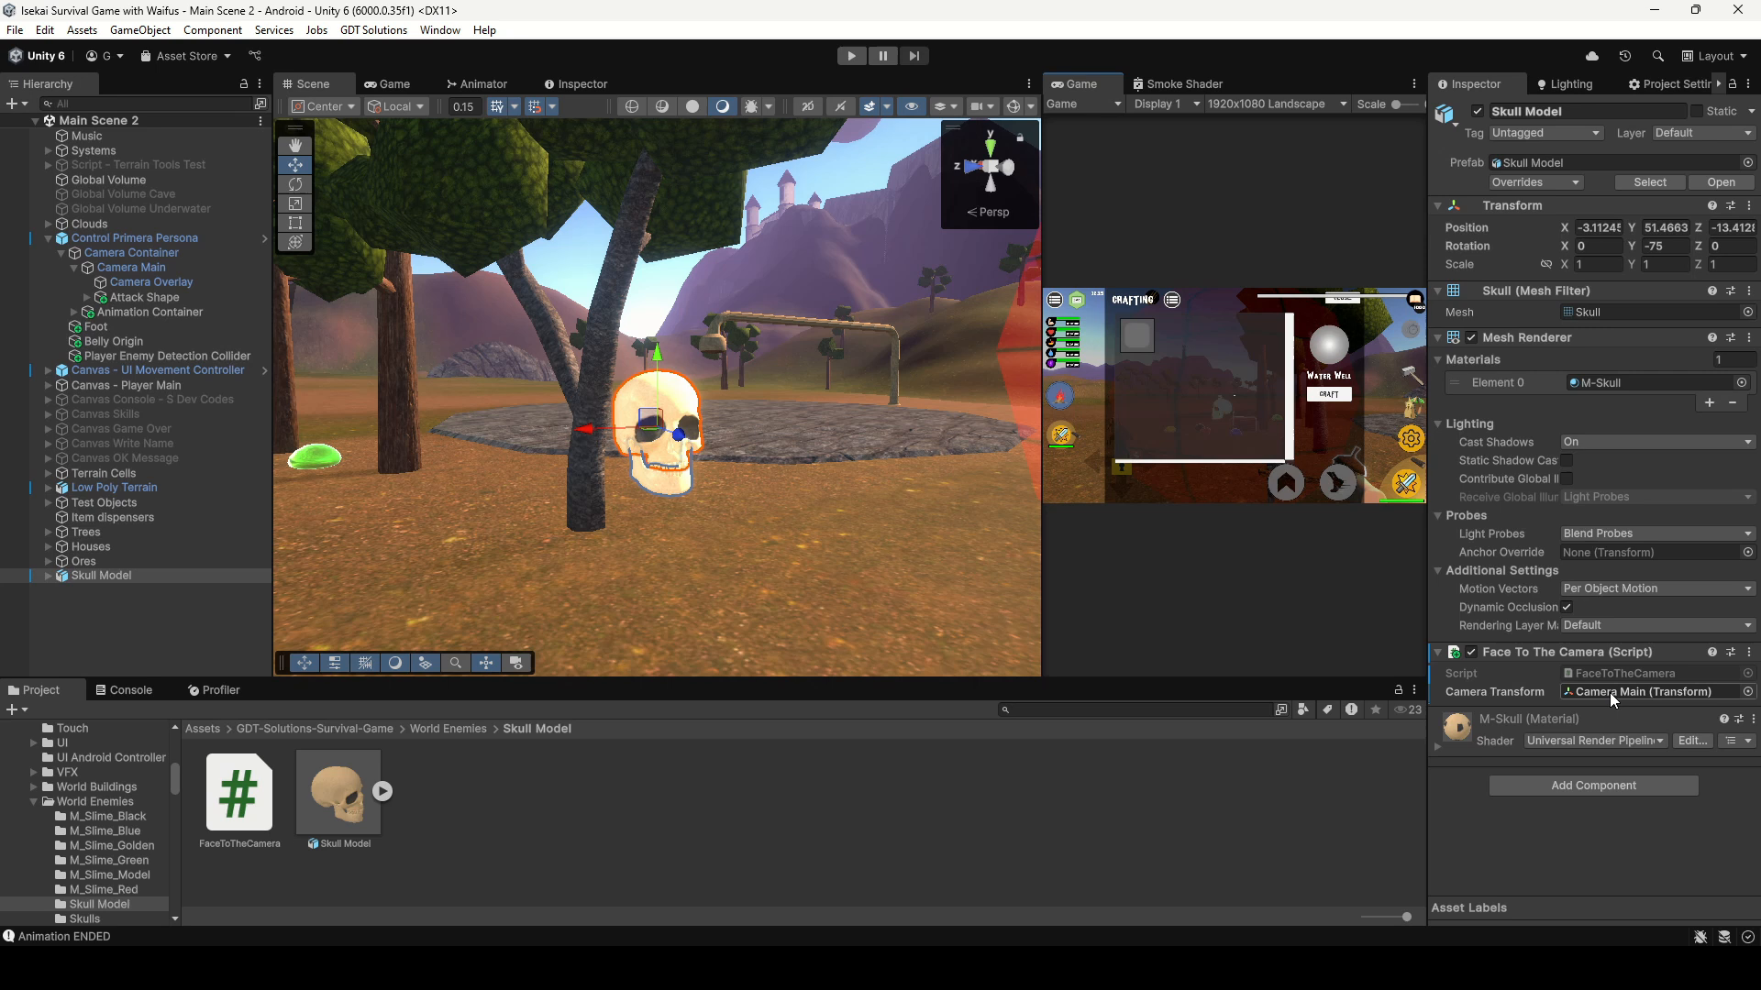
mouse_move(1670, 699)
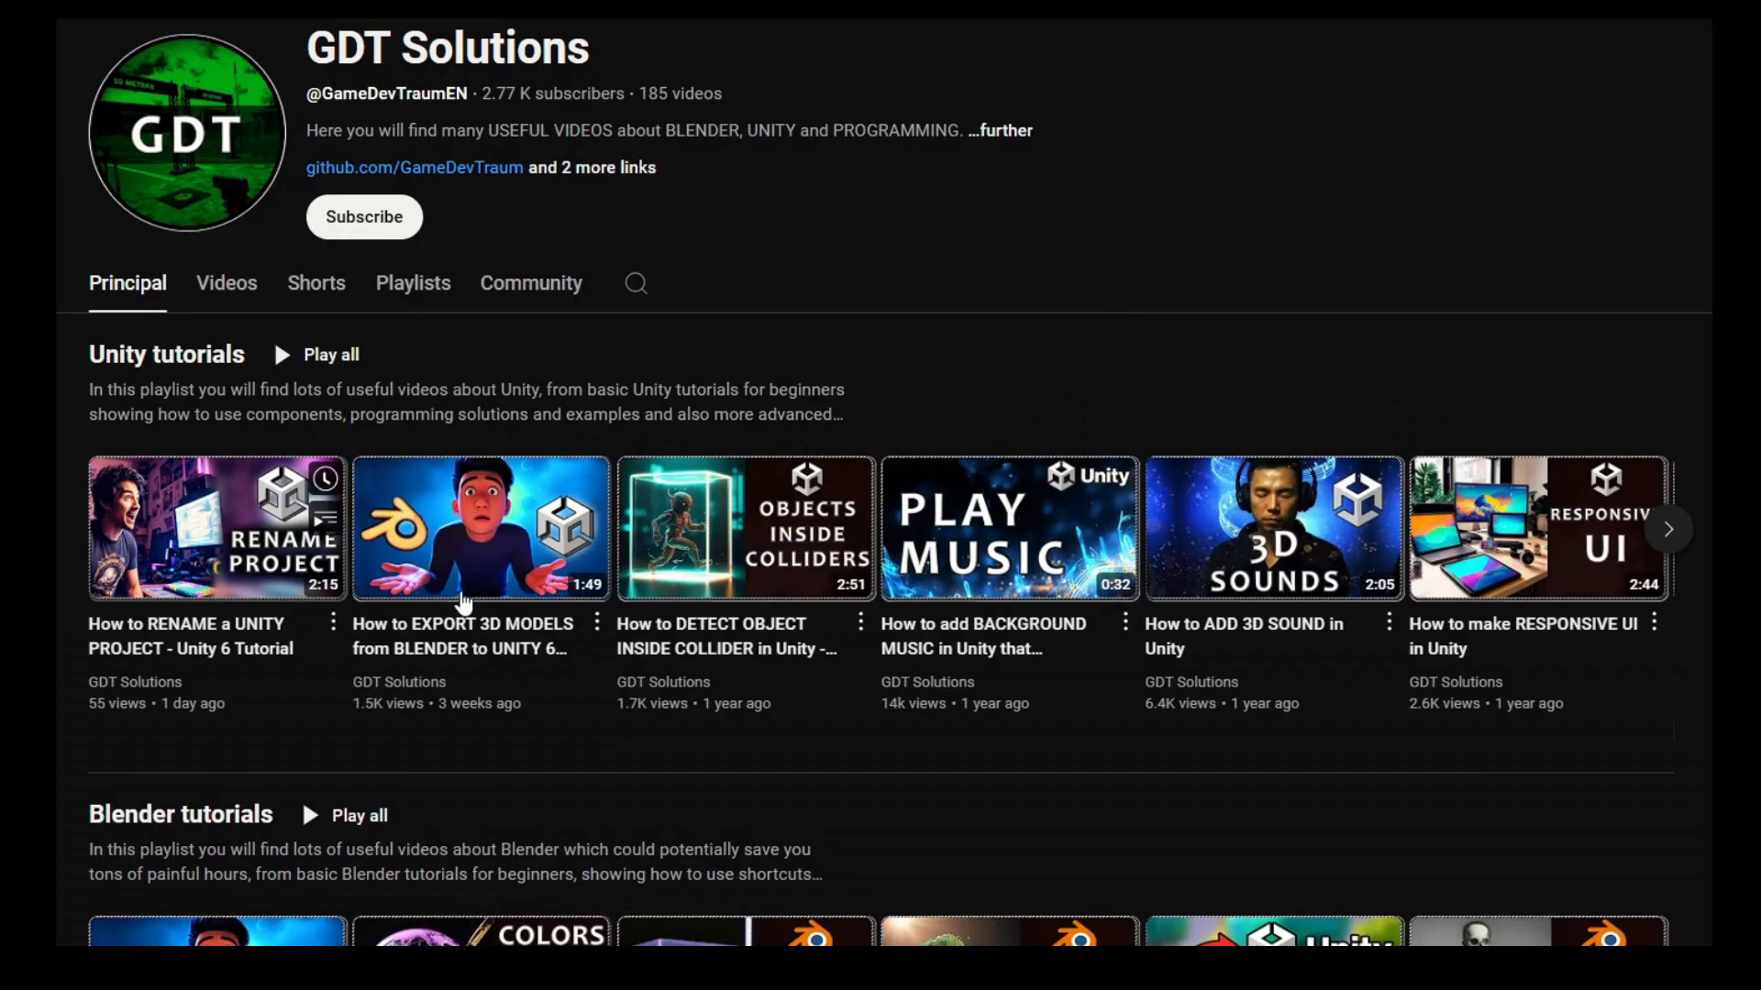
Set Face To The Camera's Camera Transform field on Skull Model to Camera Main
left_click(330, 354)
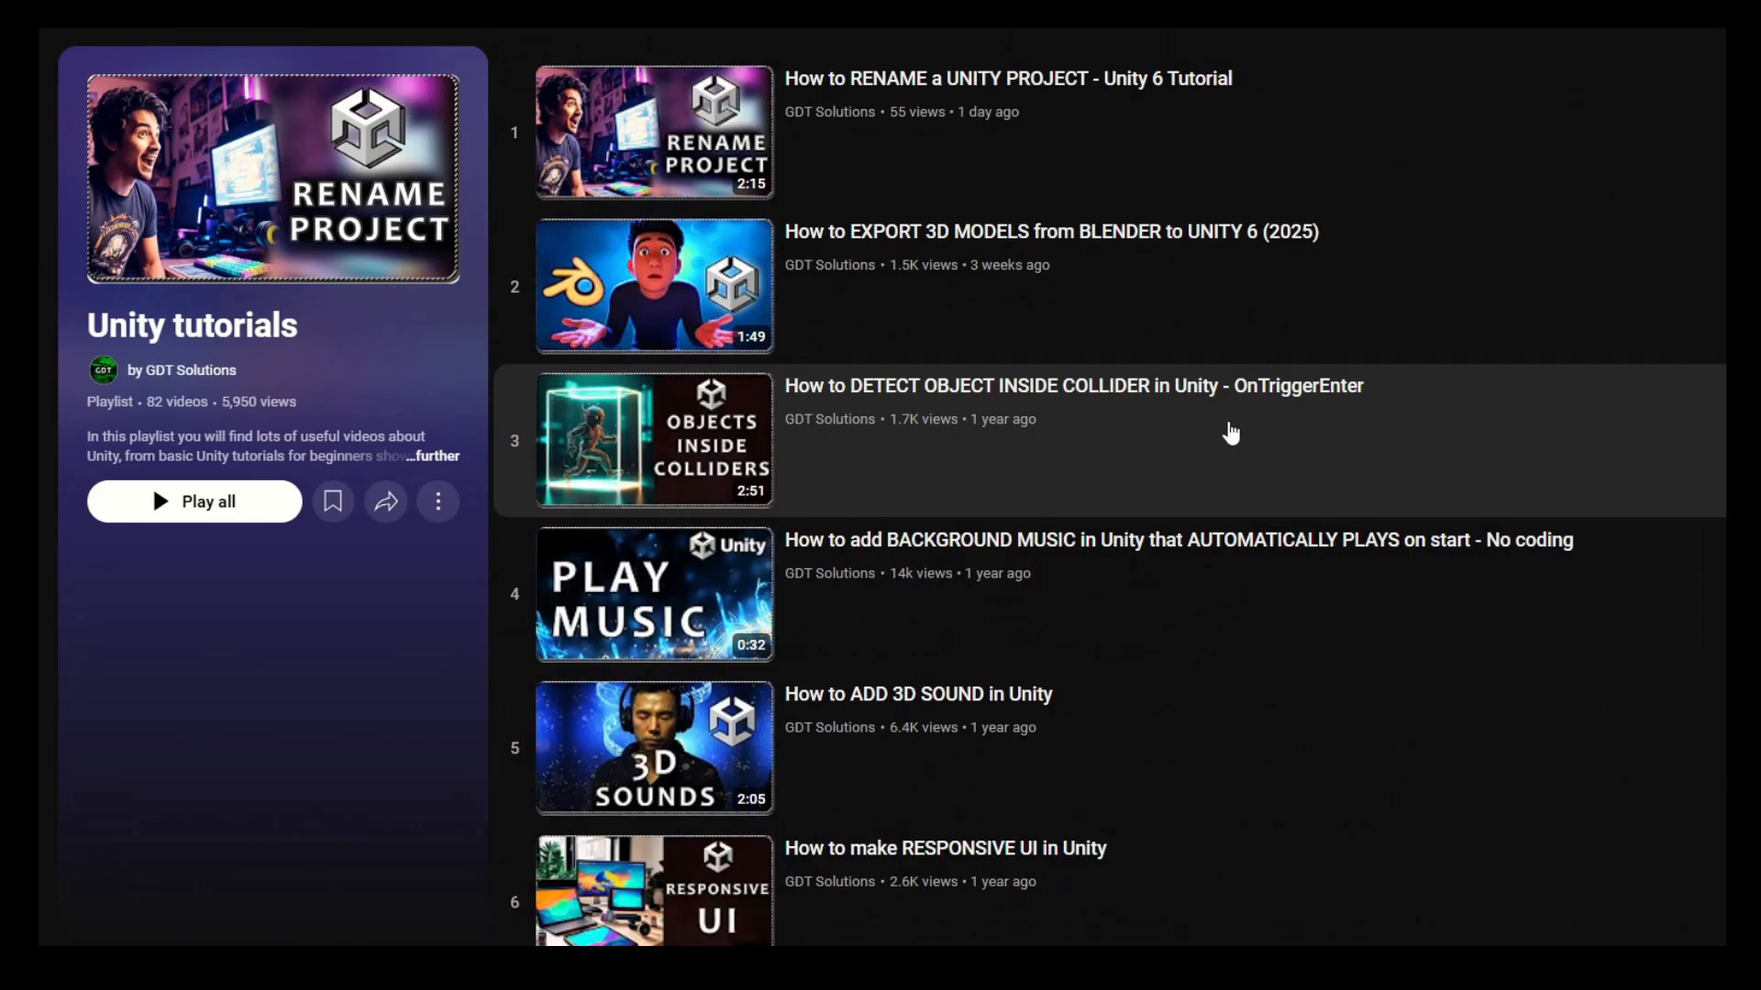
scroll("down", 3)
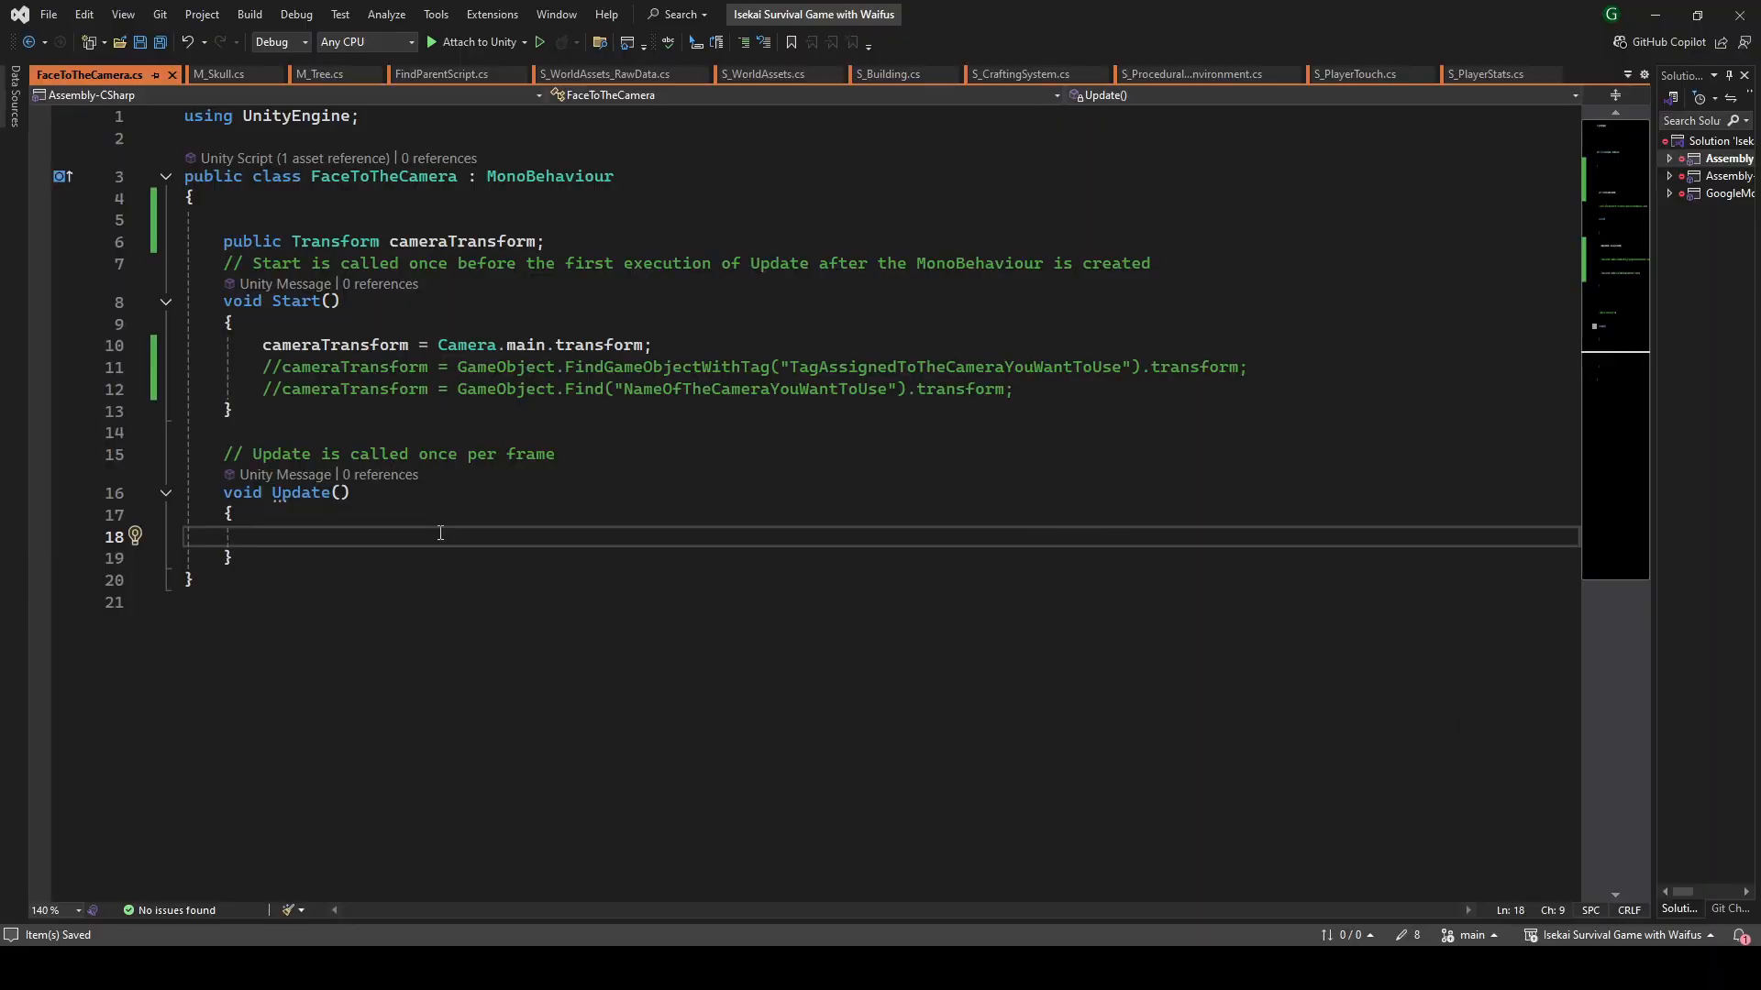
mouse_move(435, 538)
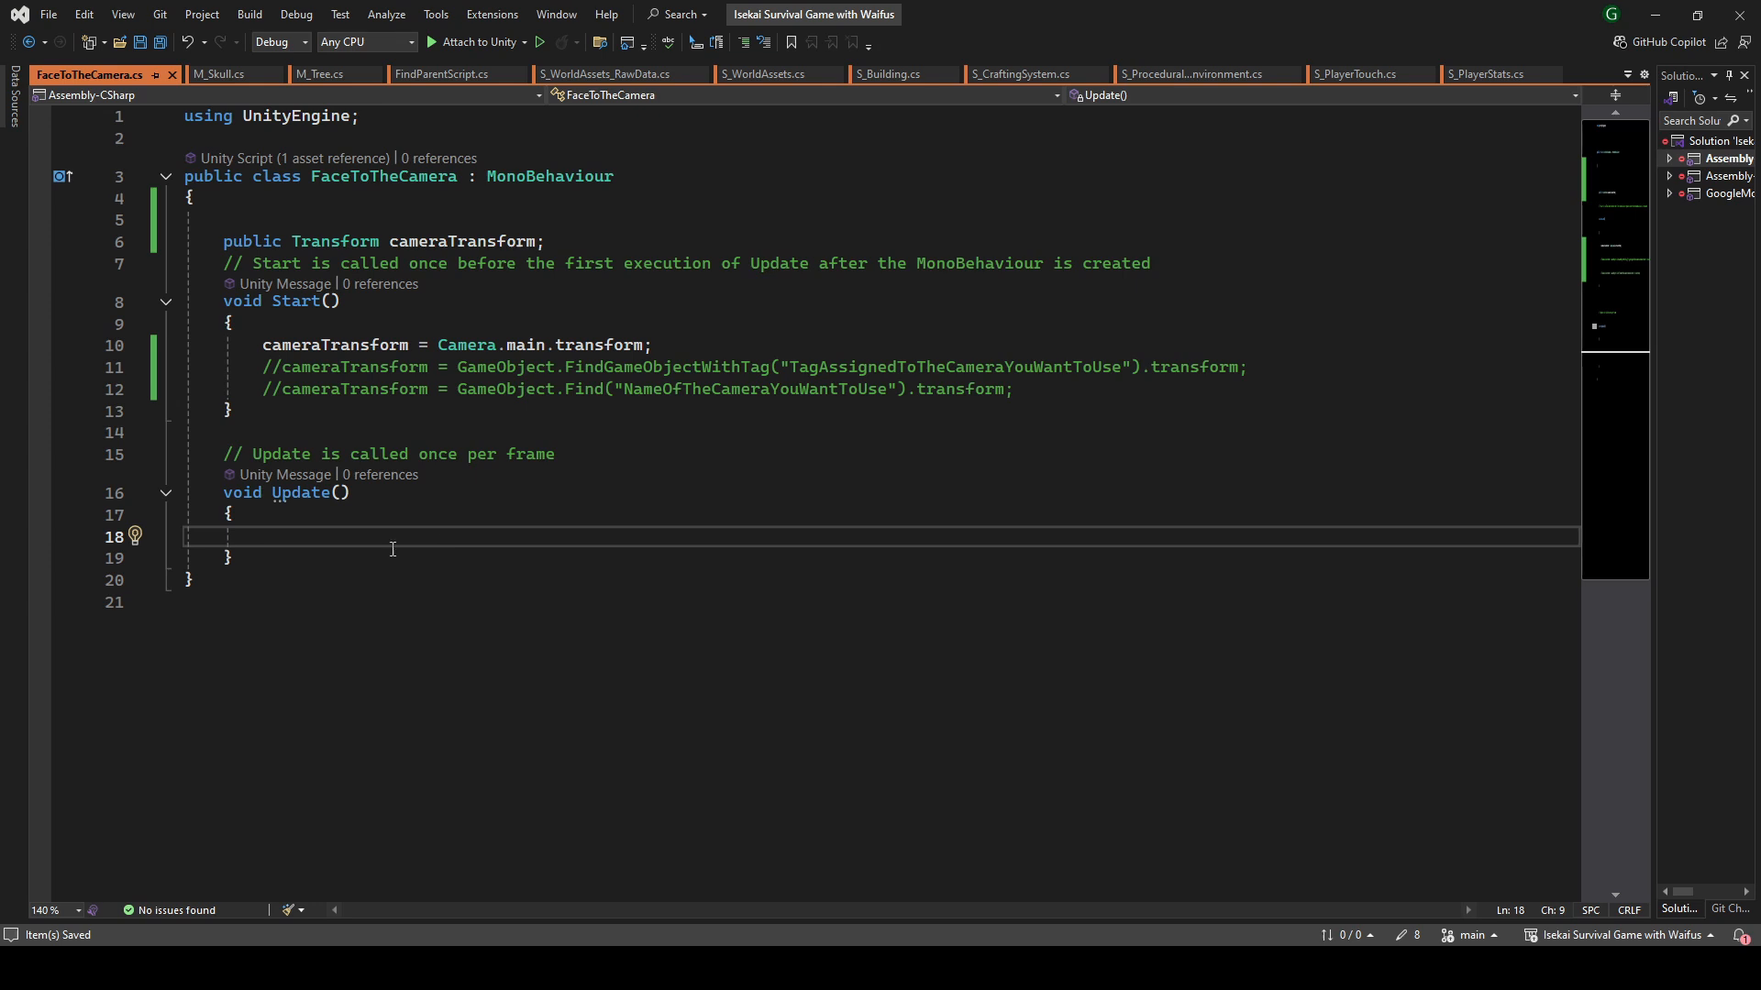
Write 'transform.LookAt(cameraTransform.position);' inside the Update method
left_click(265, 537)
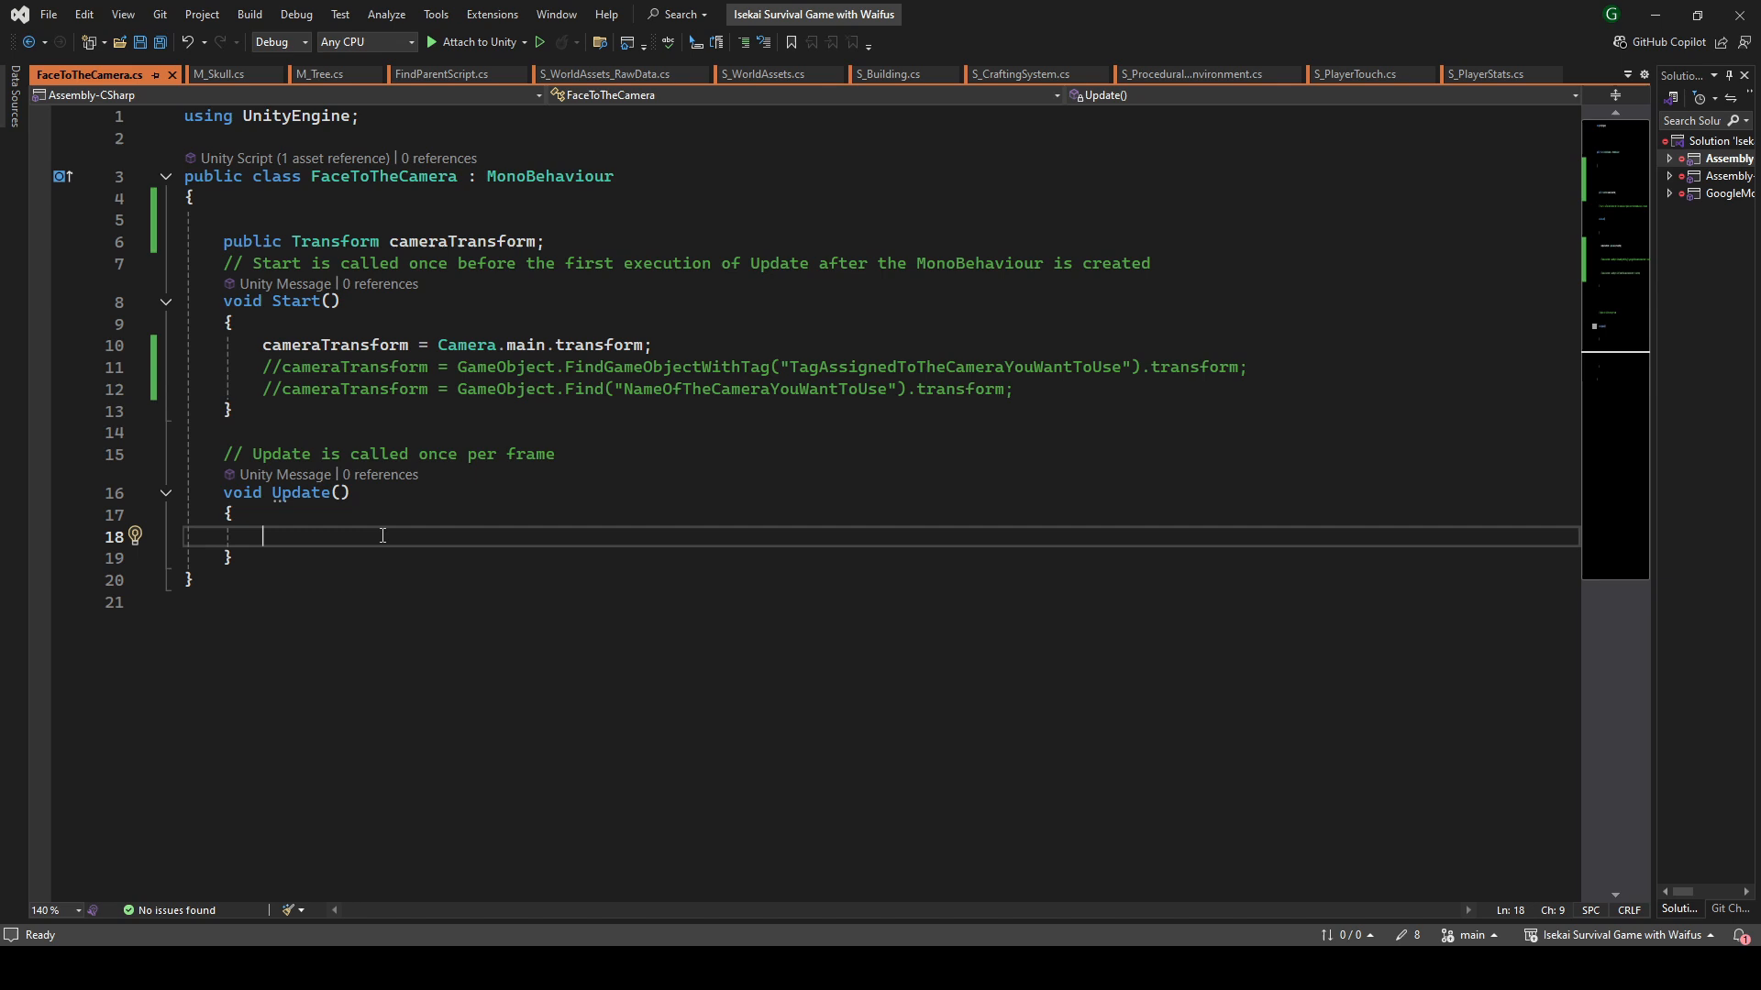
type("transform.")
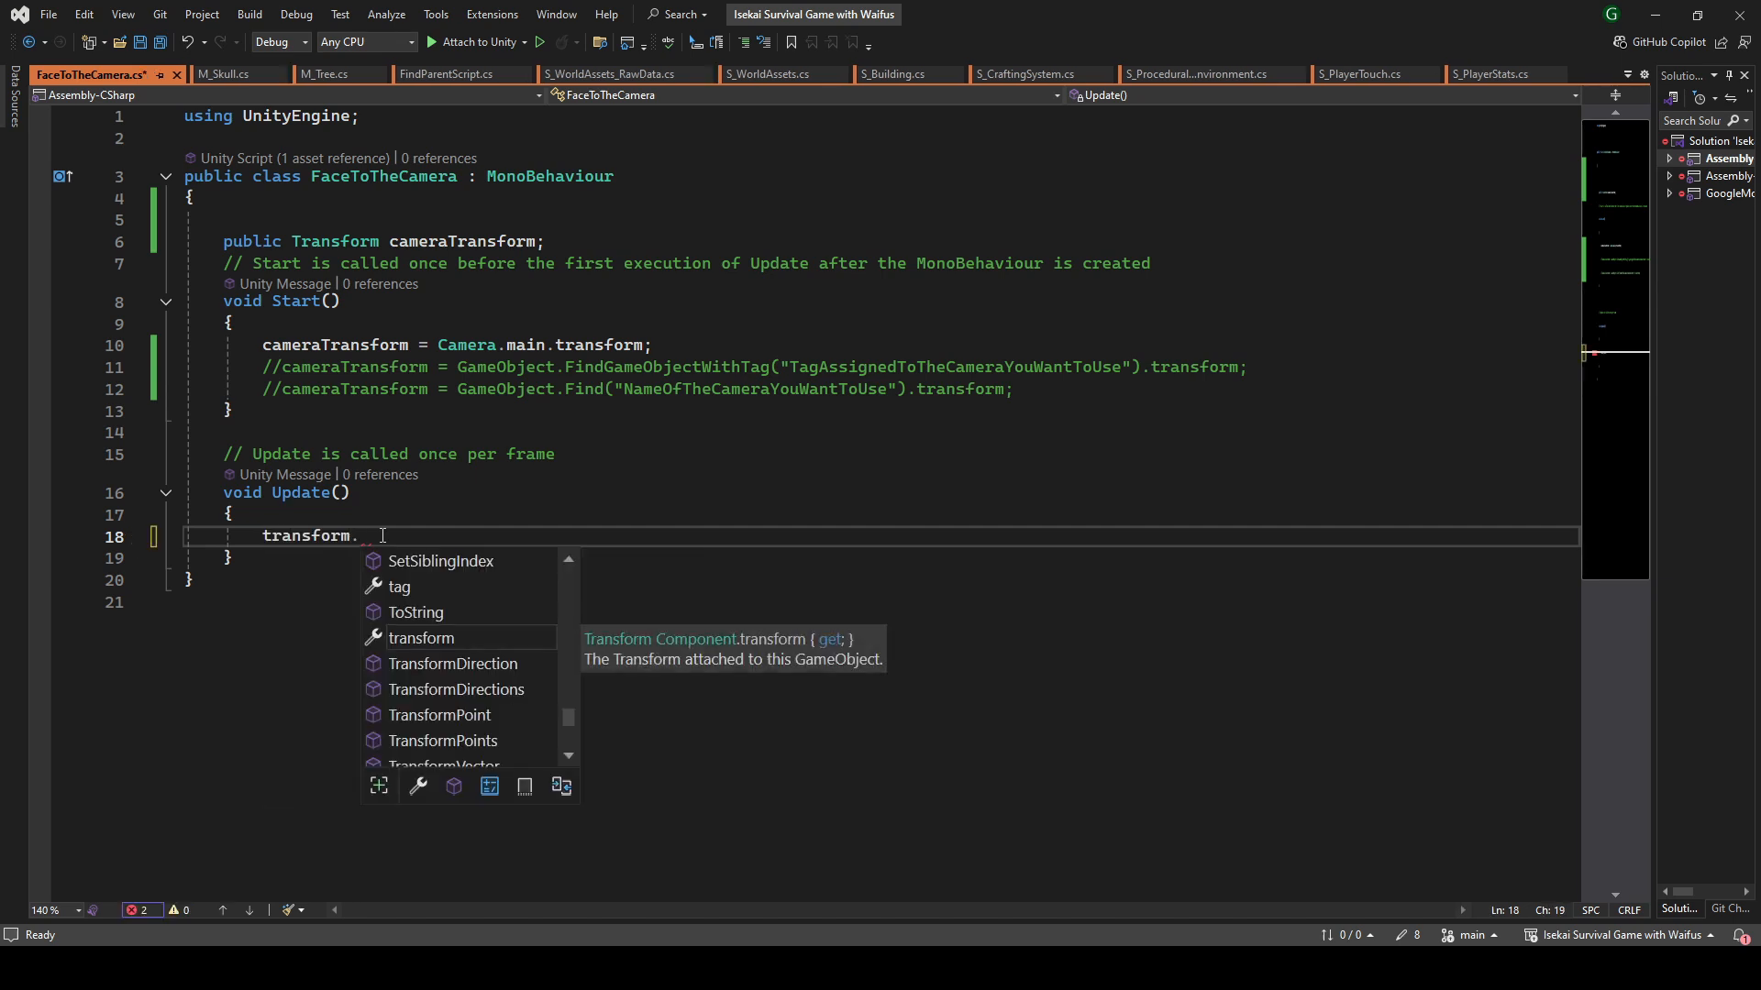
type("LookAt(cameraTransform.position);")
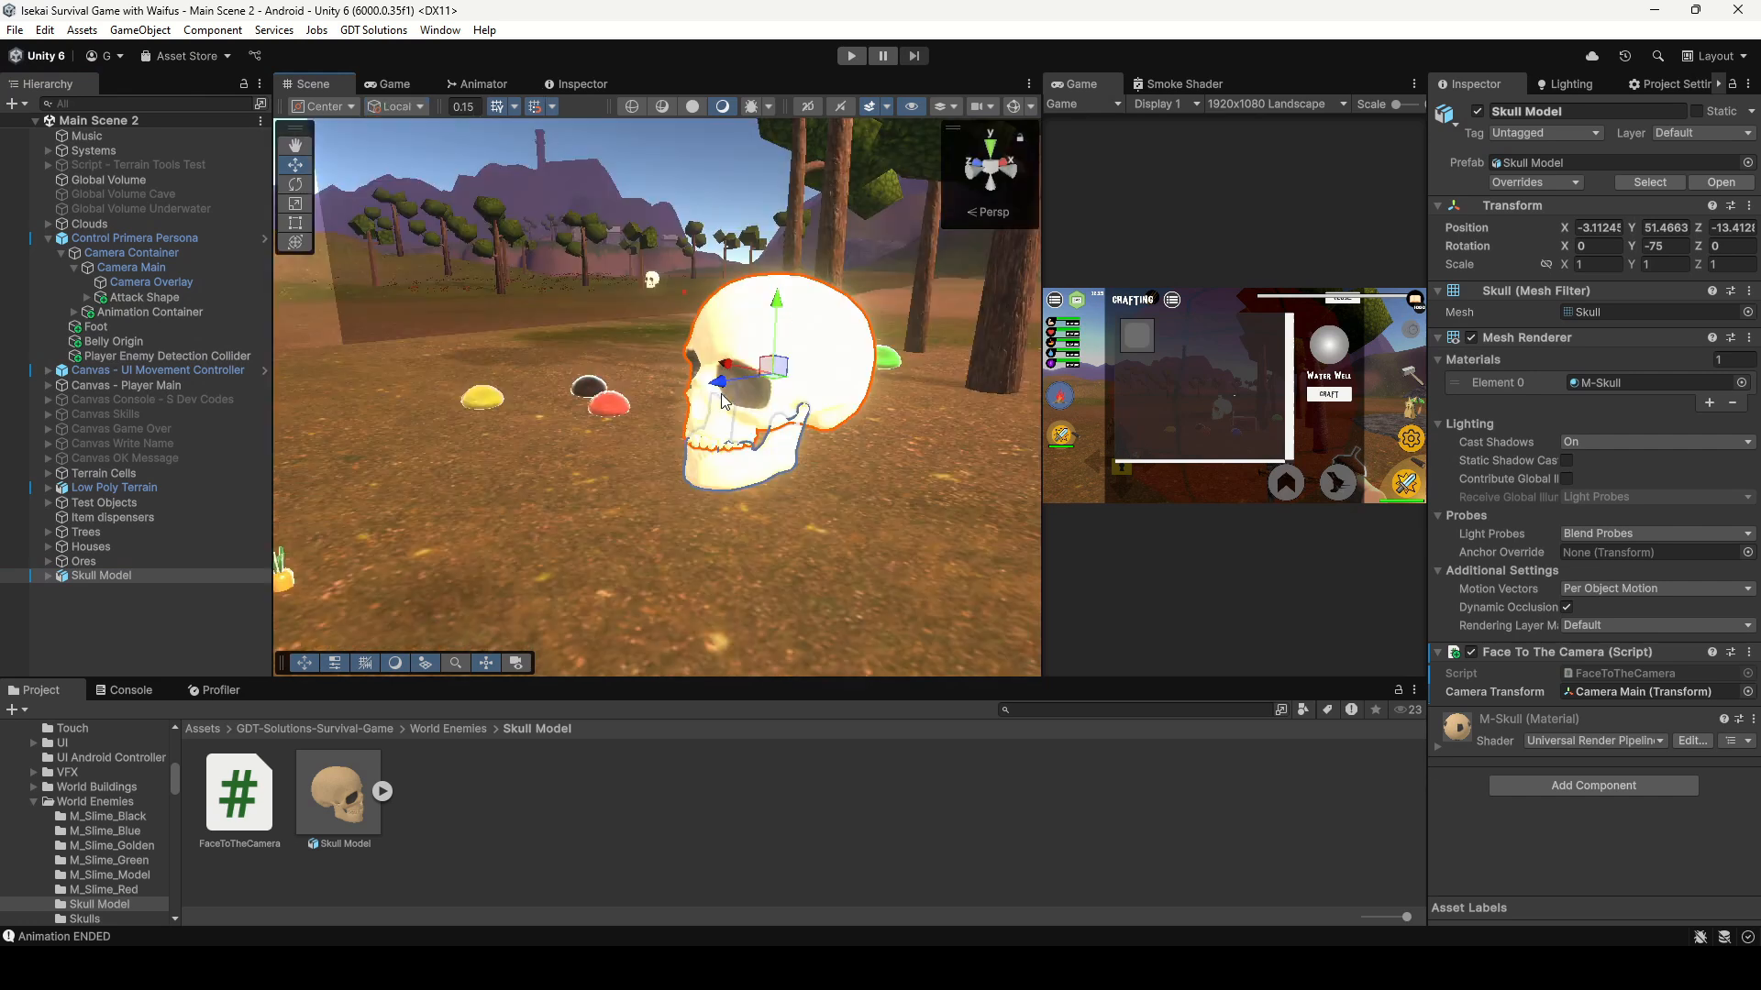
Select the skull in the Scene view and frame it up close
left_click(851, 55)
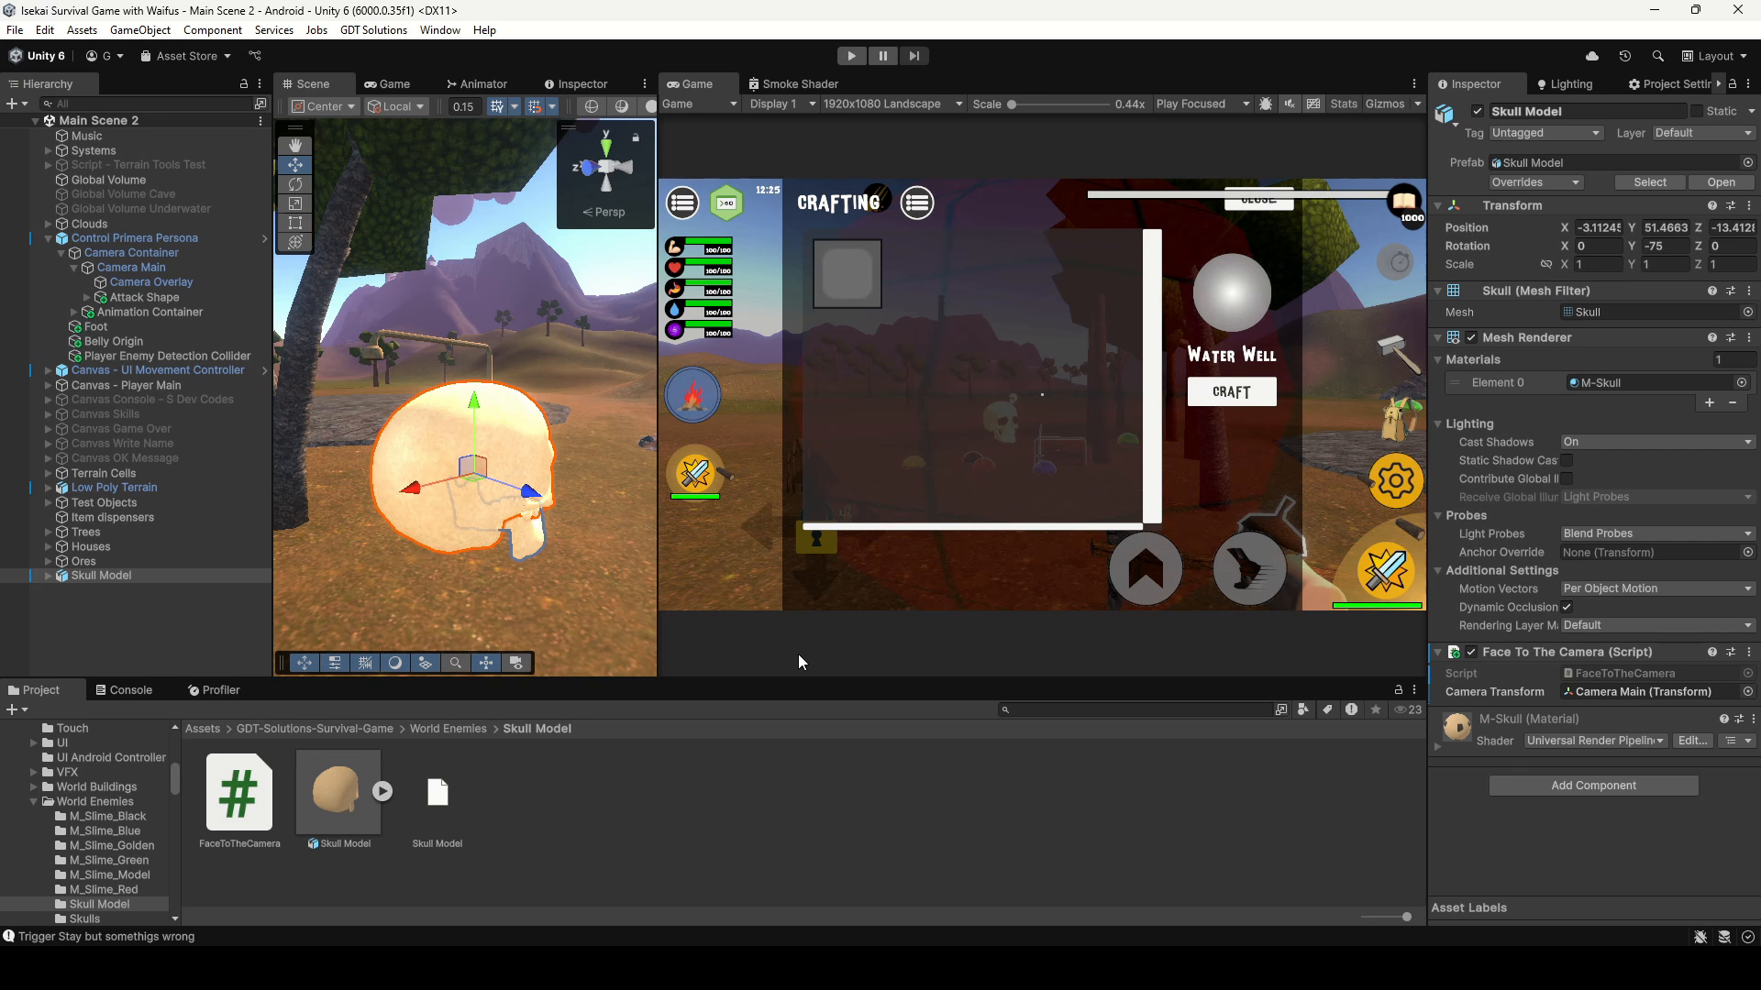
Wrap Skull Model in a new GameObject using Create Empty Parent from its Hierarchy menu
right_click(100, 575)
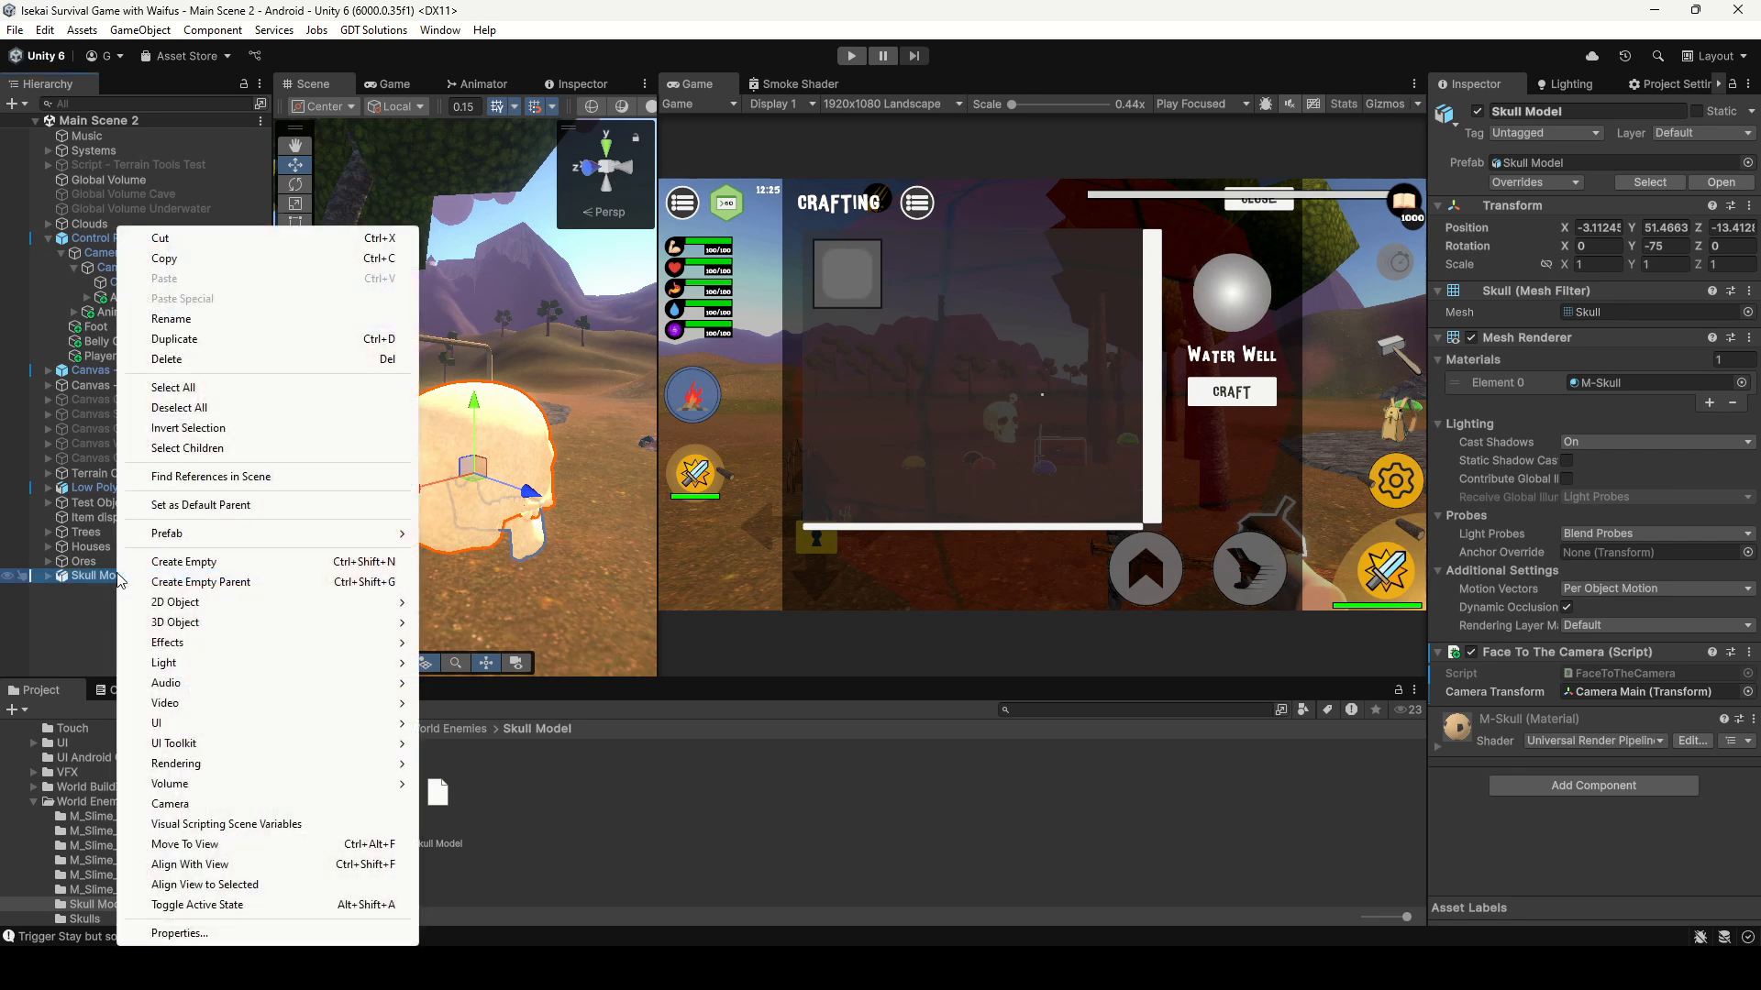
left_click(200, 582)
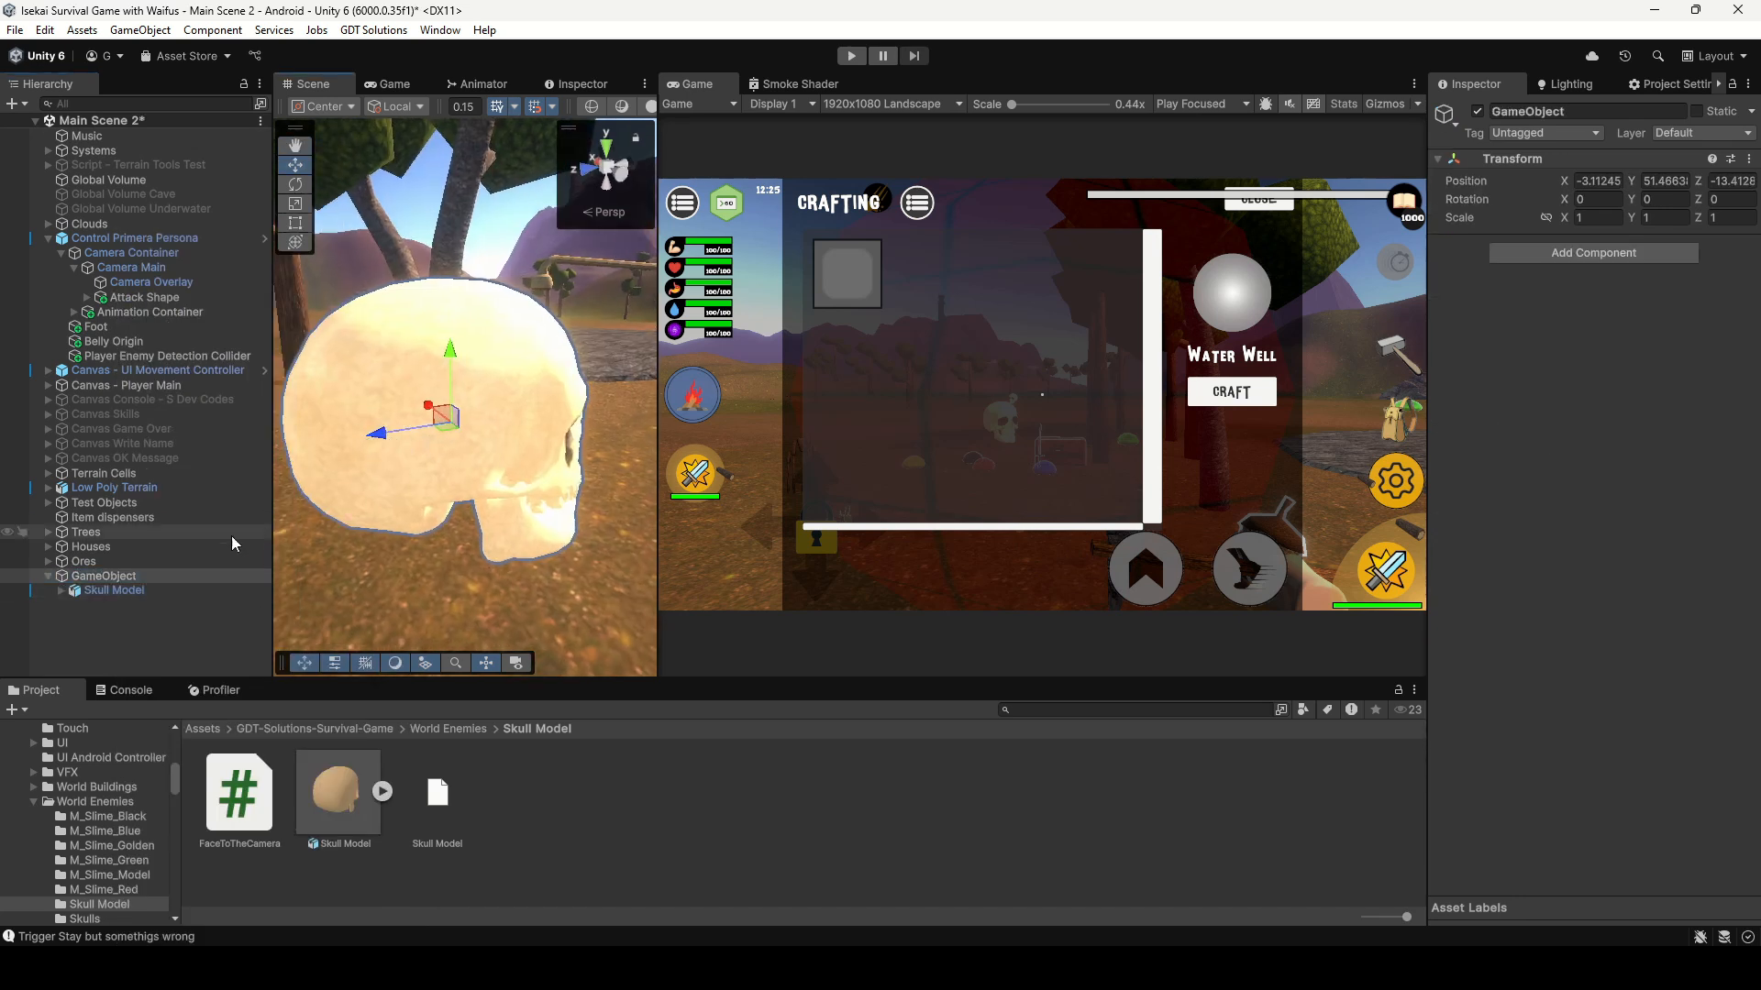
left_click(113, 590)
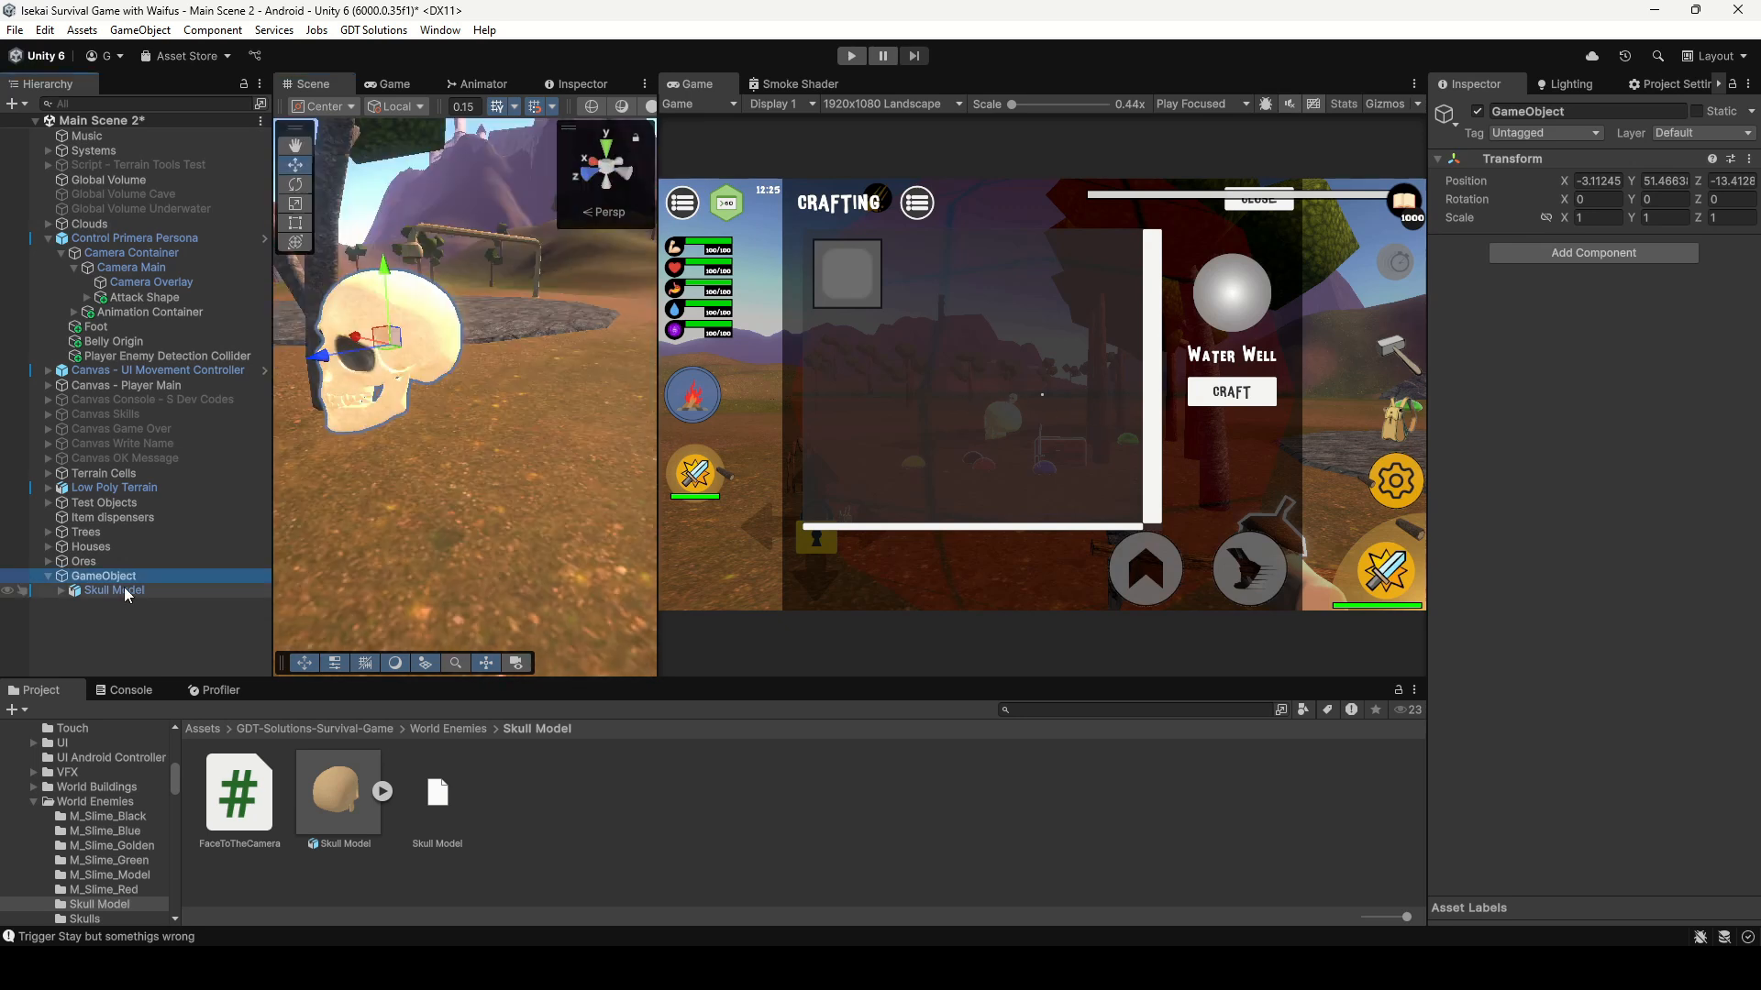
Move the FaceToTheCamera component from Skull Model to the empty parent GameObject
left_click(112, 590)
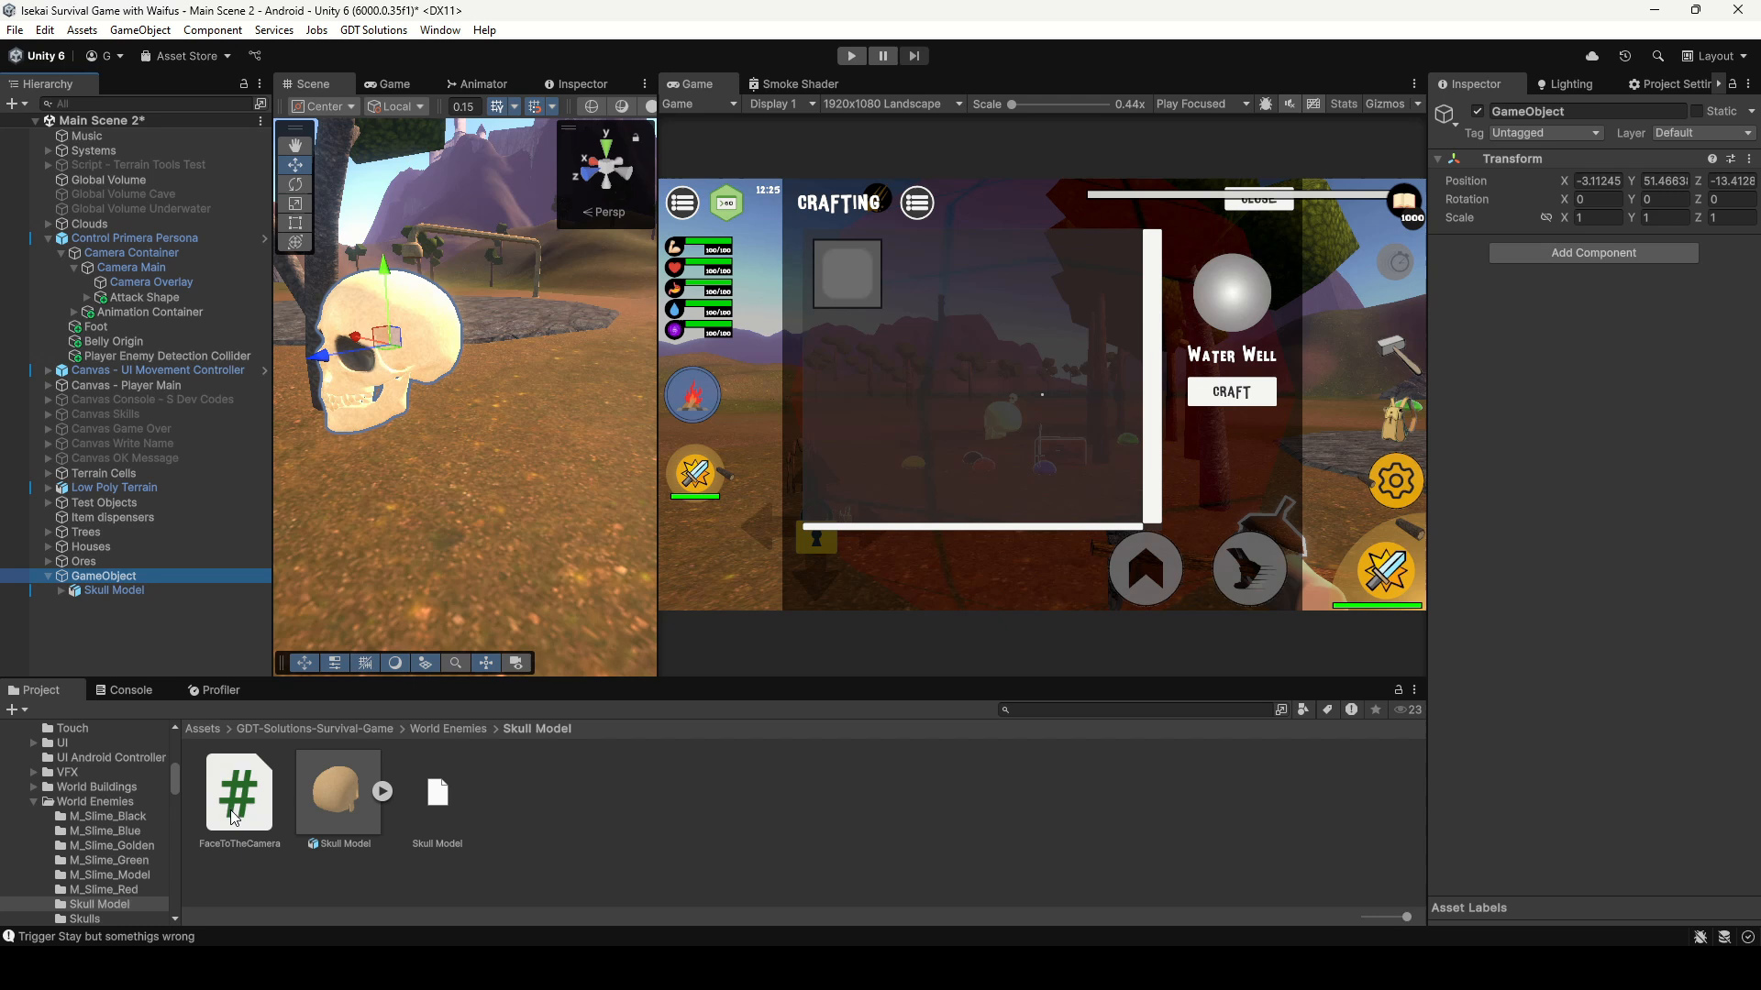
left_click(114, 591)
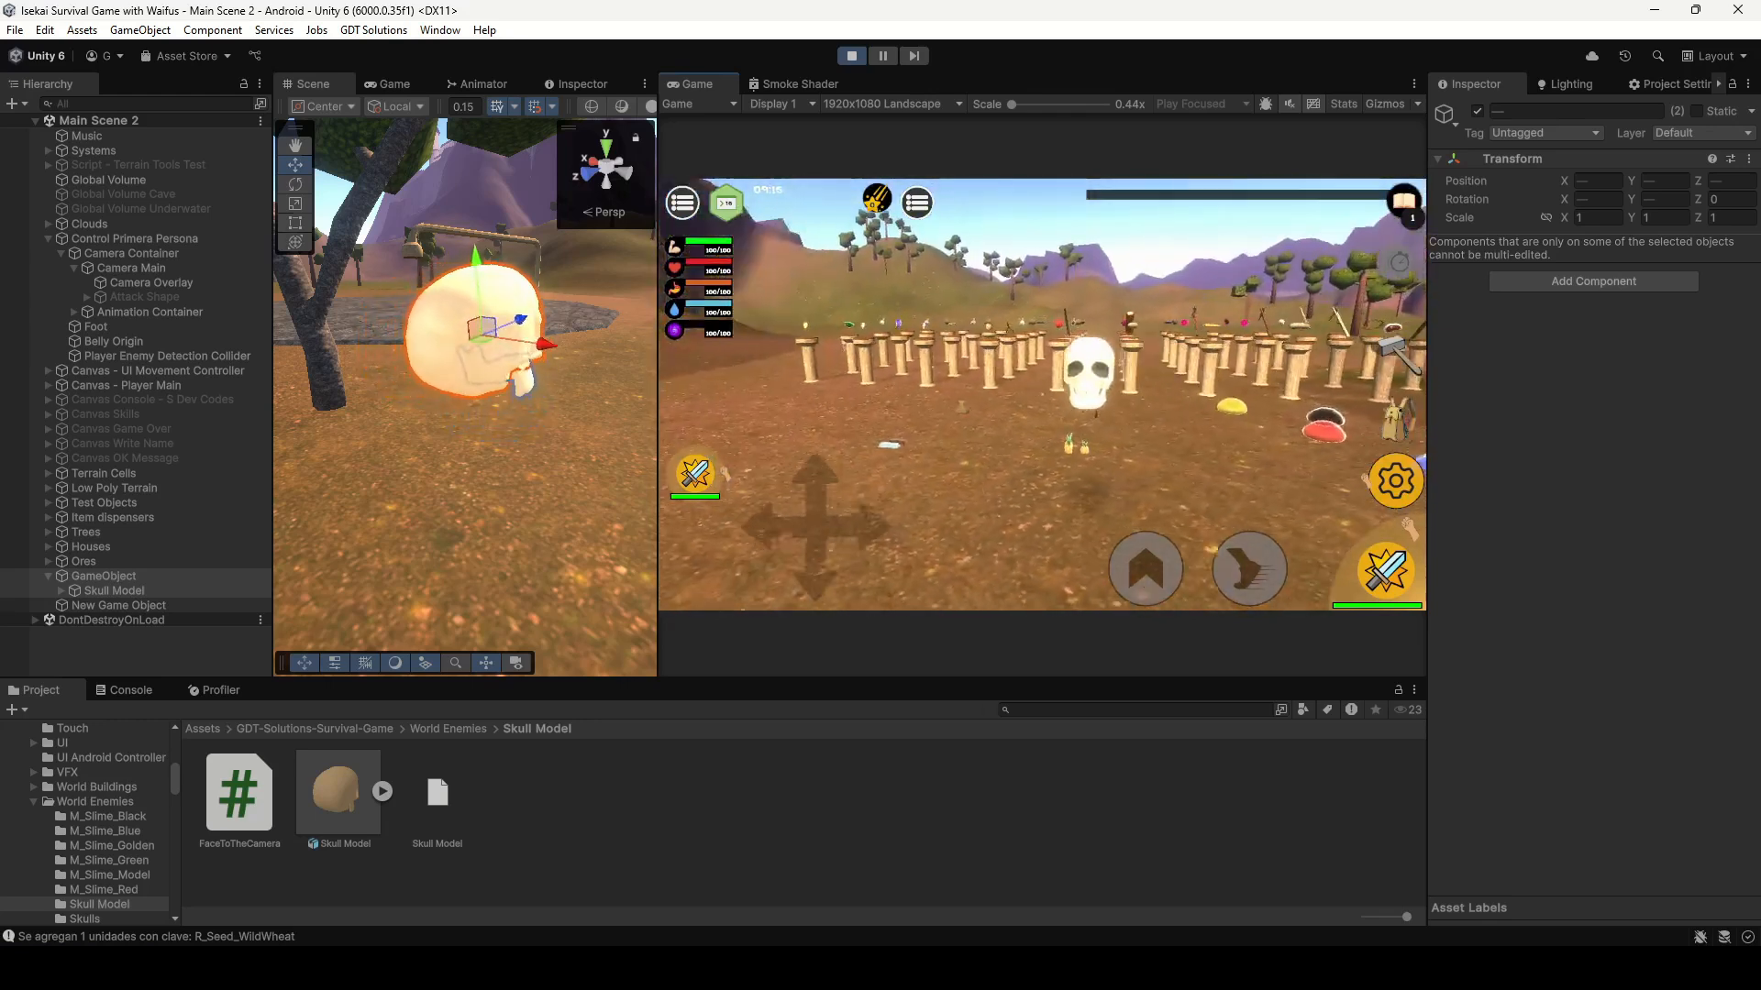
In Play mode, select the skull and confirm it keeps facing the camera
left_click(112, 591)
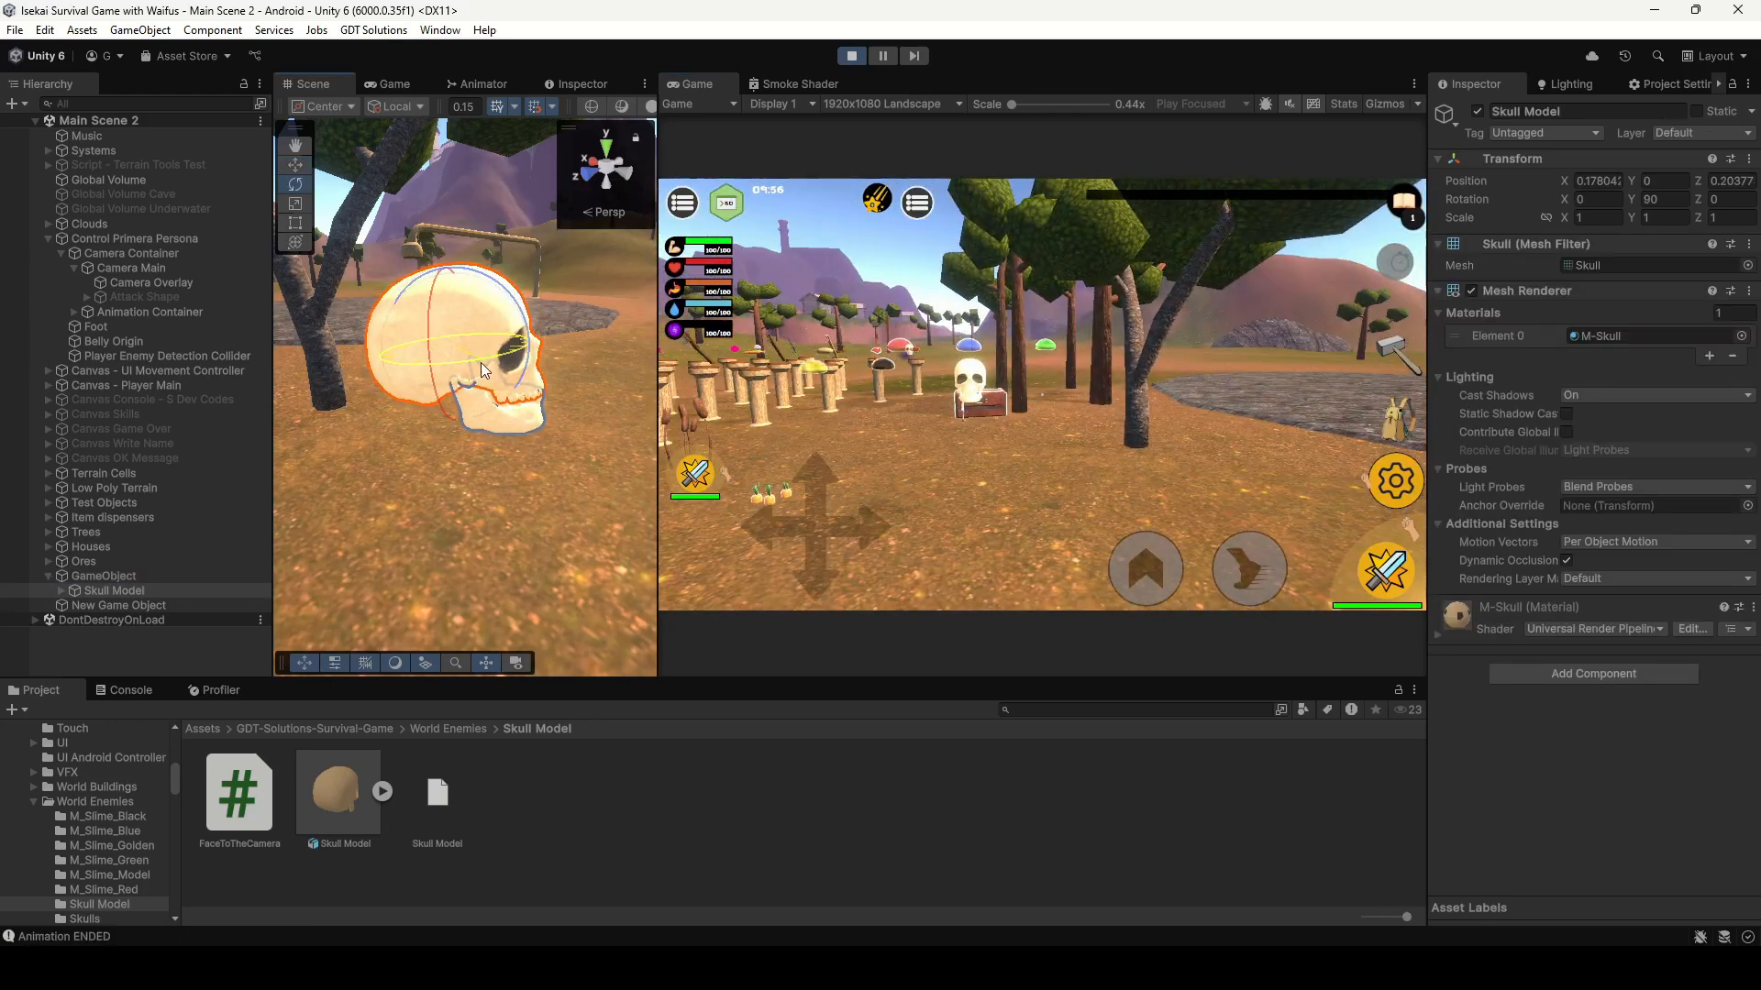